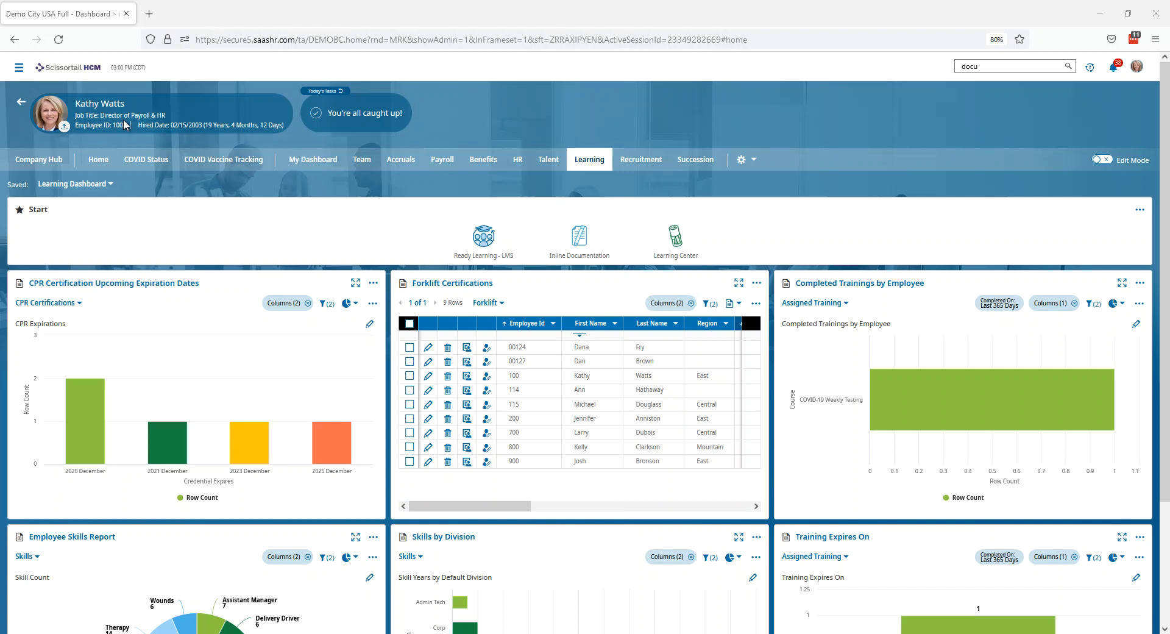
mouse_move(685, 93)
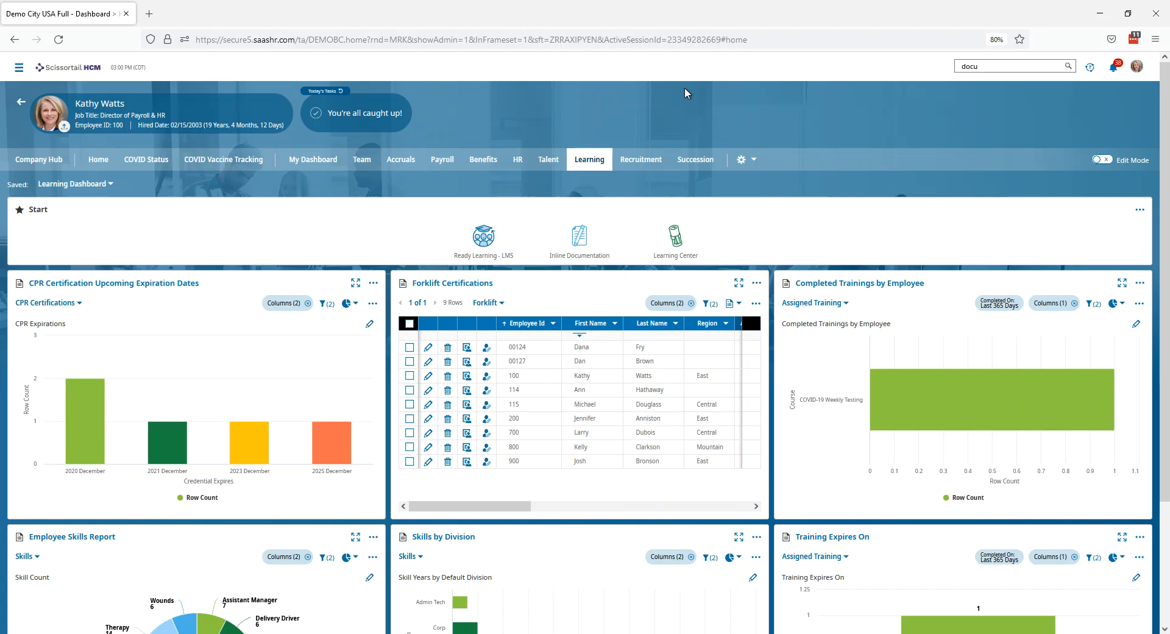
mouse_move(133, 133)
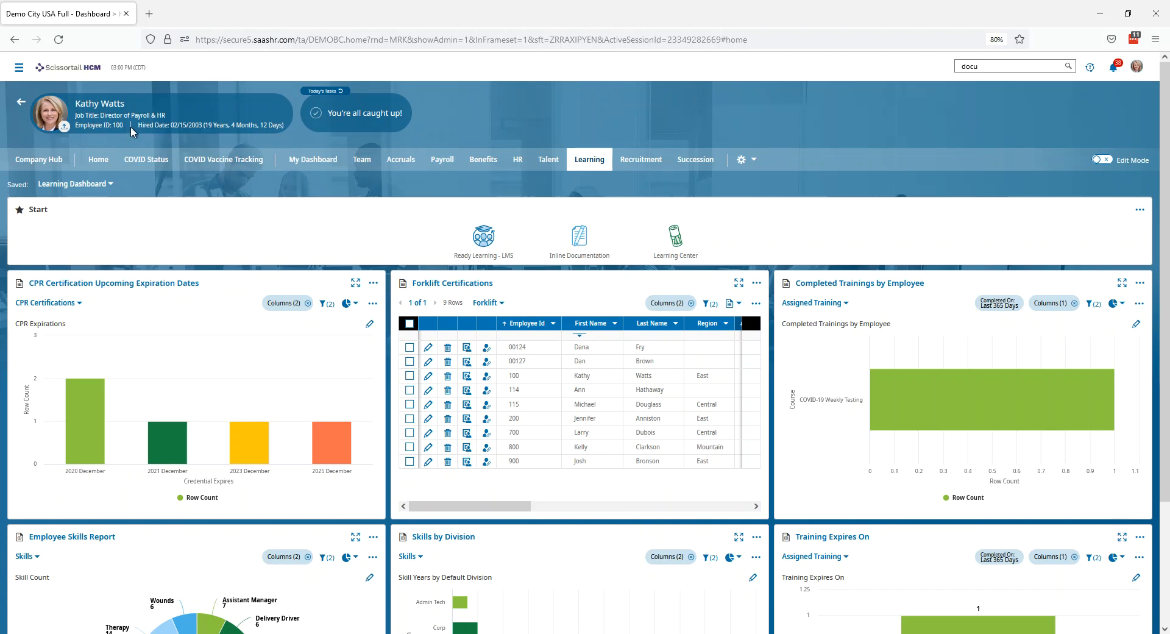
mouse_move(132, 133)
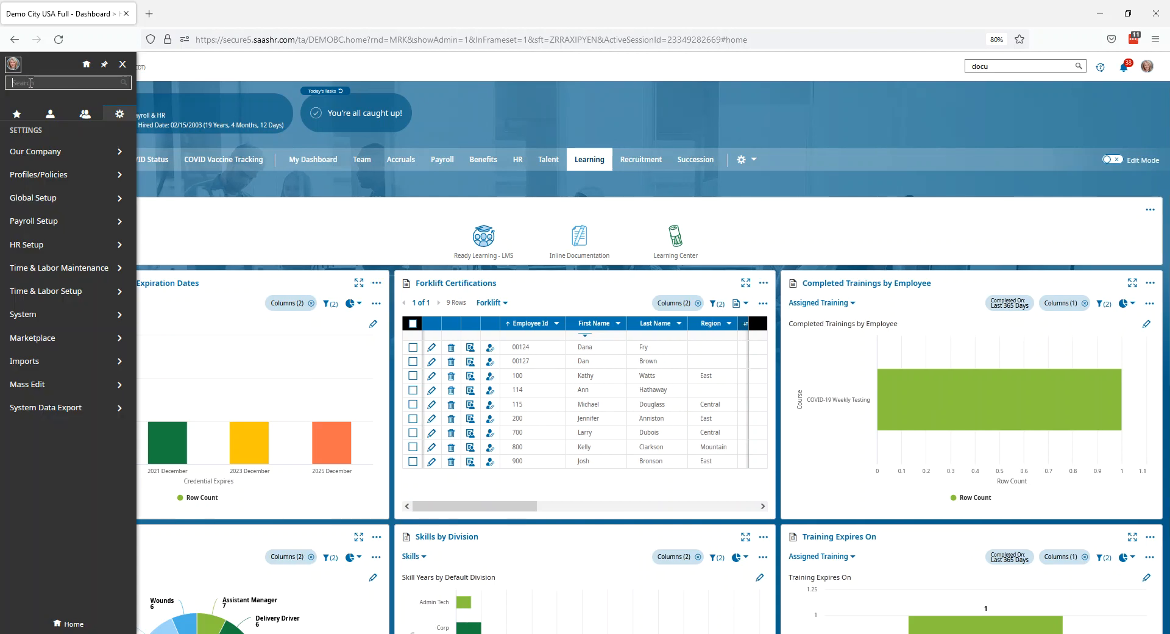
Search the menu for 'broad' and open Broadcast Message Templates under Global Setup.
text(b)
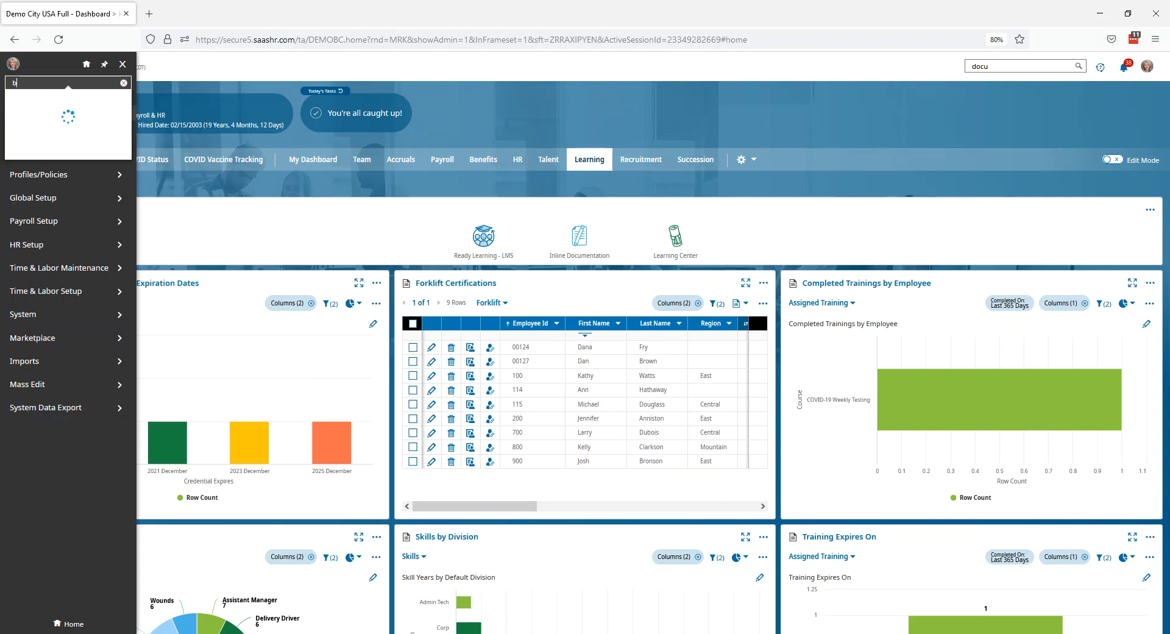
text(o)
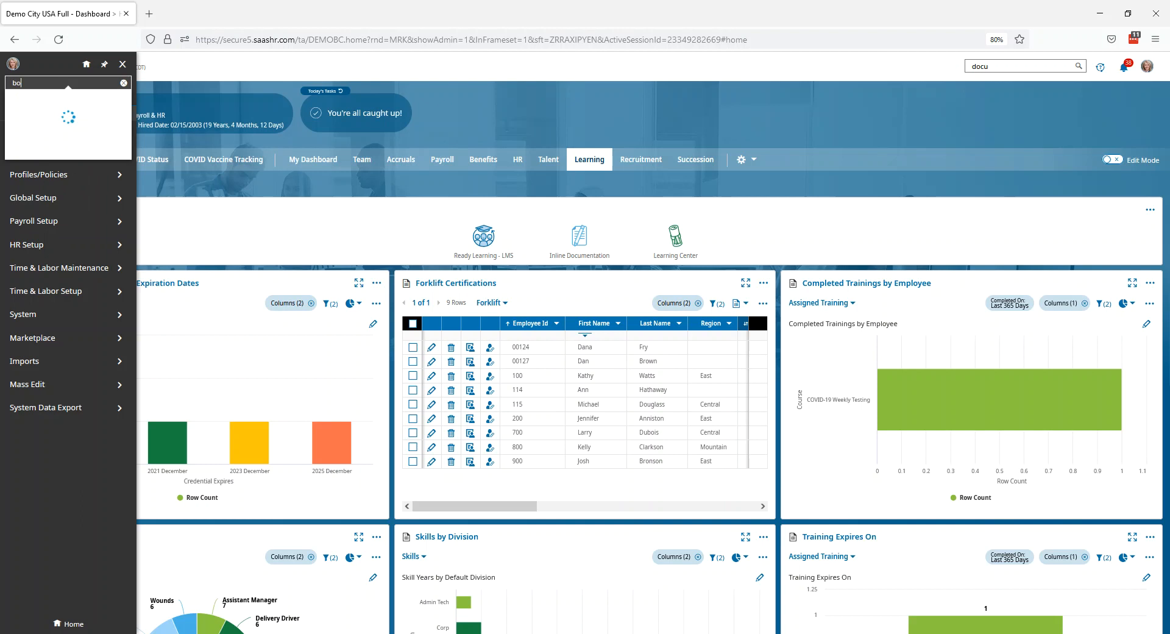
text(road)
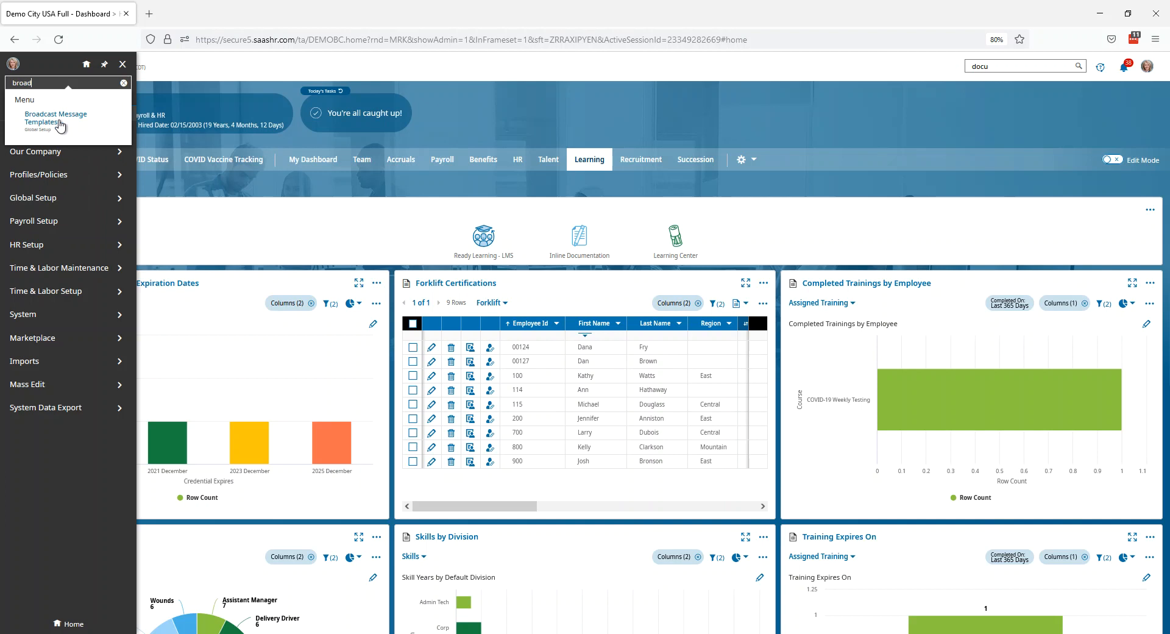
click(55, 118)
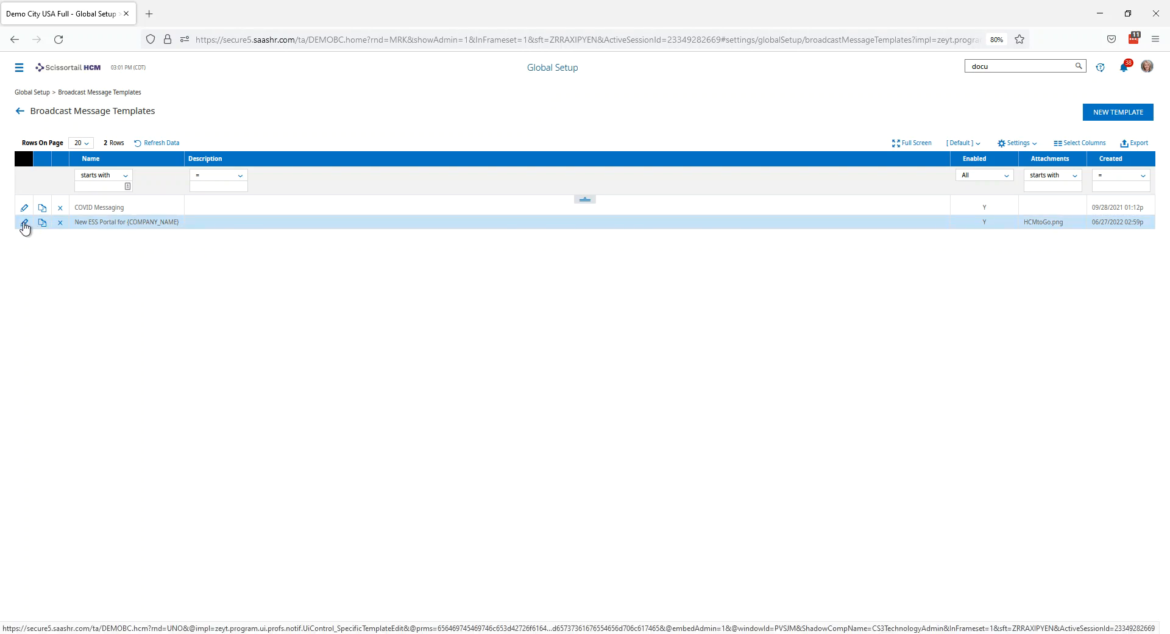
Edit the 'New ESS Portal for {COMPANY_NAME}' template to view its email message and attachment.
click(24, 226)
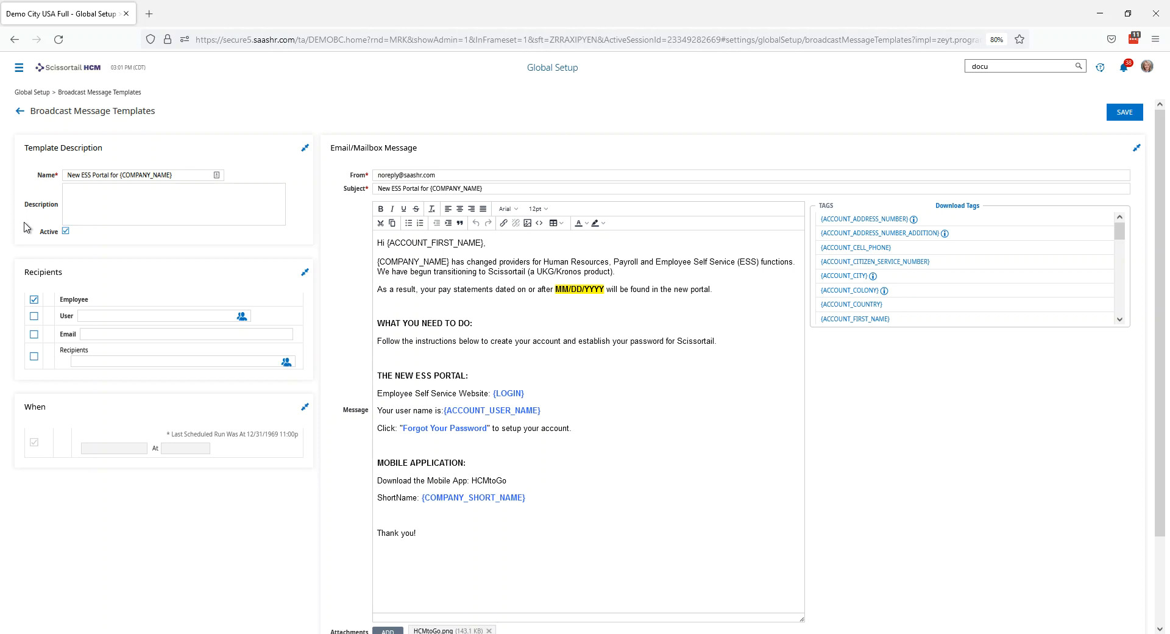
double_click(578, 289)
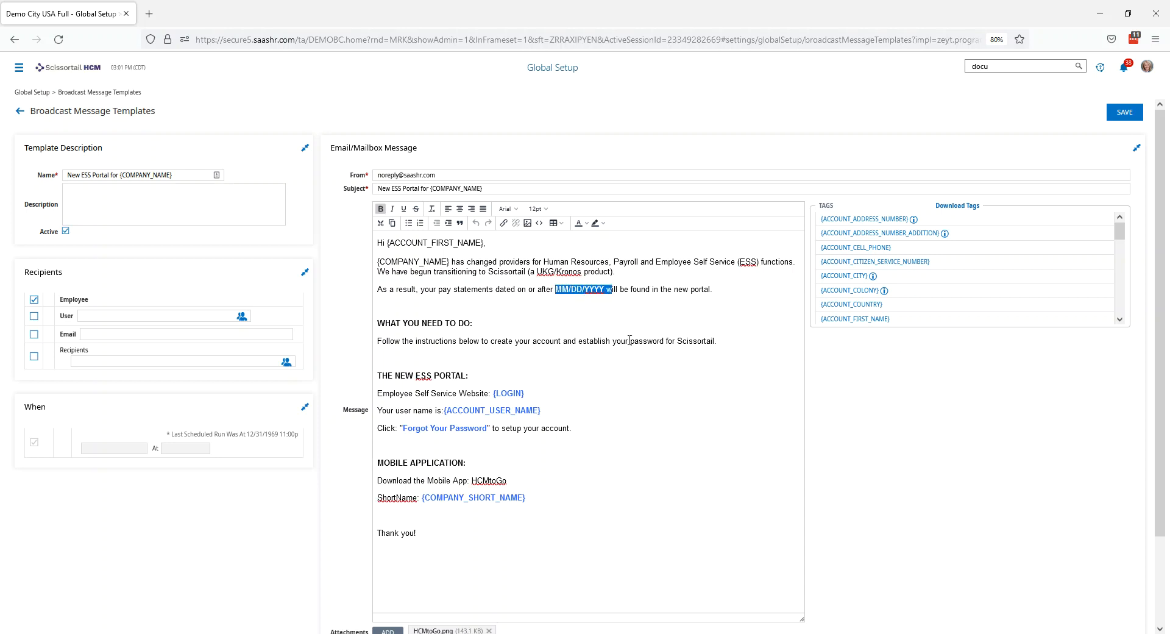
mouse_move(611, 348)
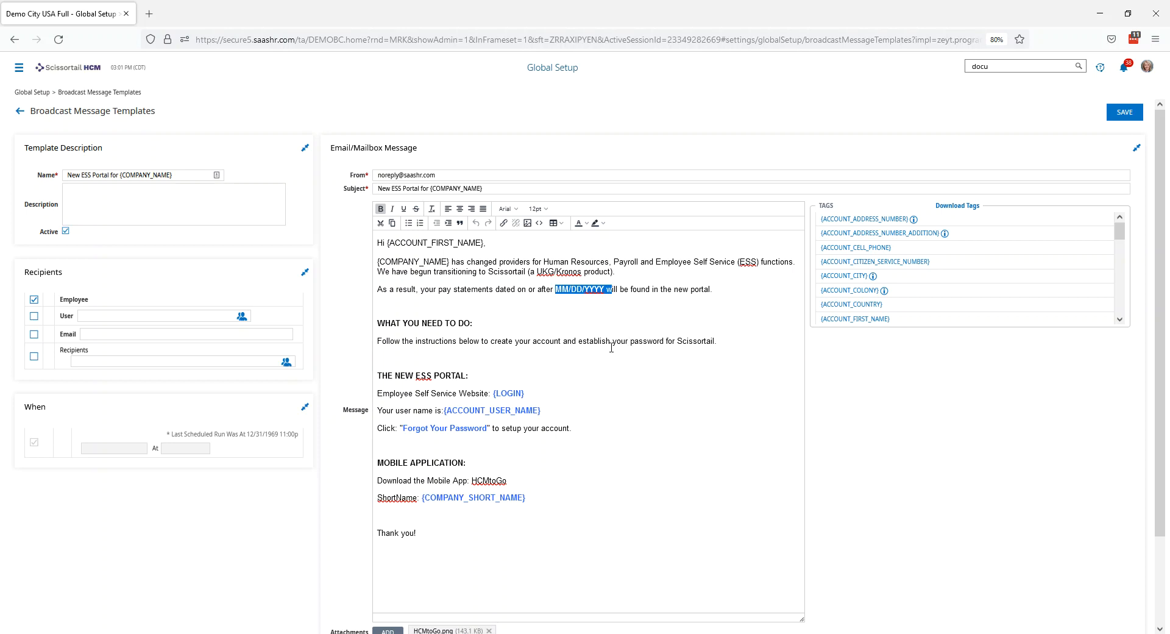
mouse_move(427, 395)
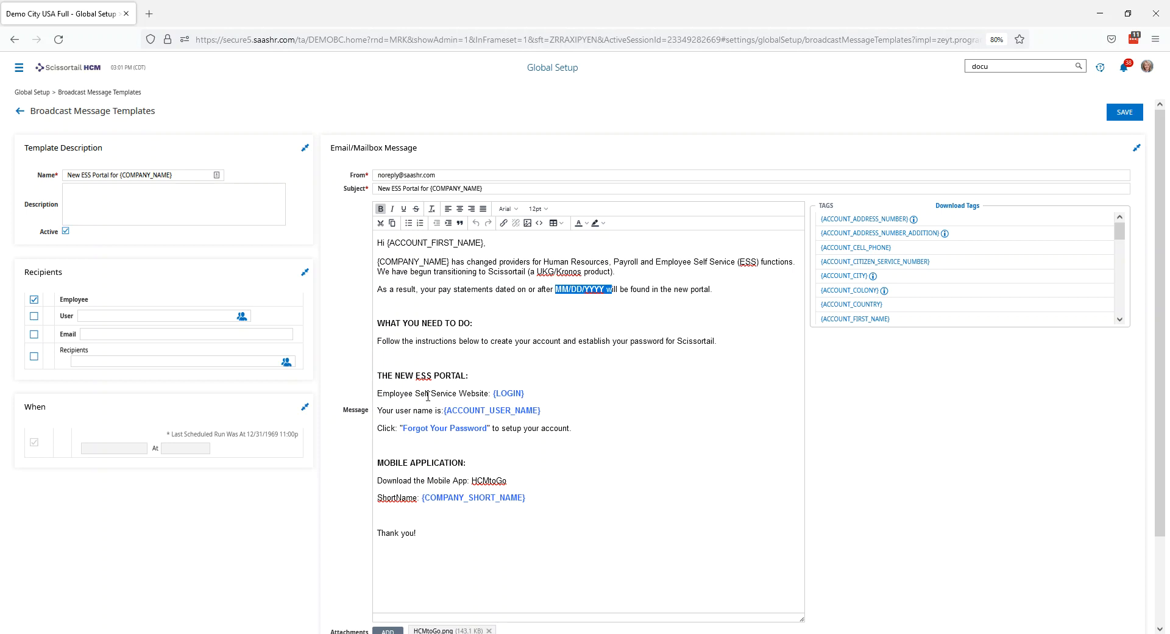
mouse_move(539, 400)
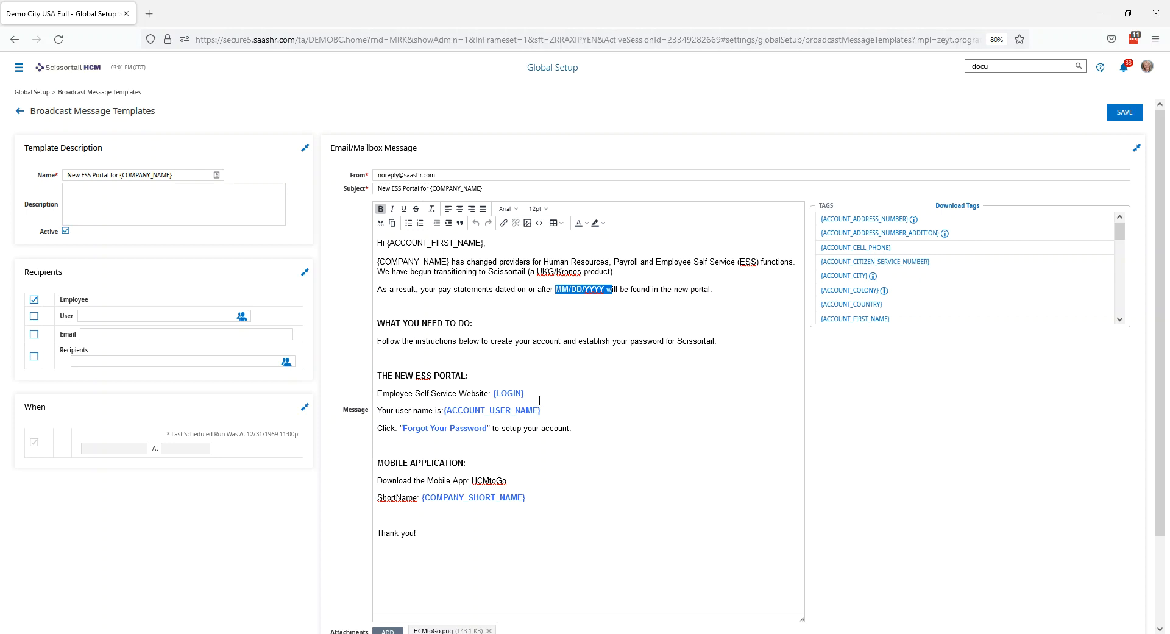
mouse_move(546, 412)
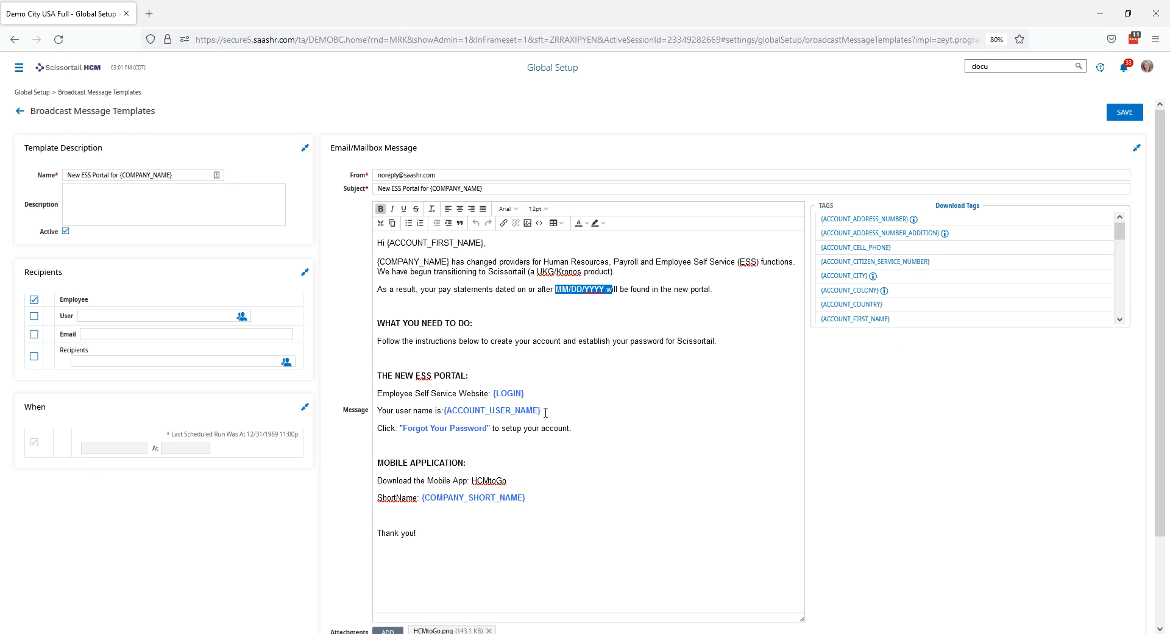
mouse_move(497, 378)
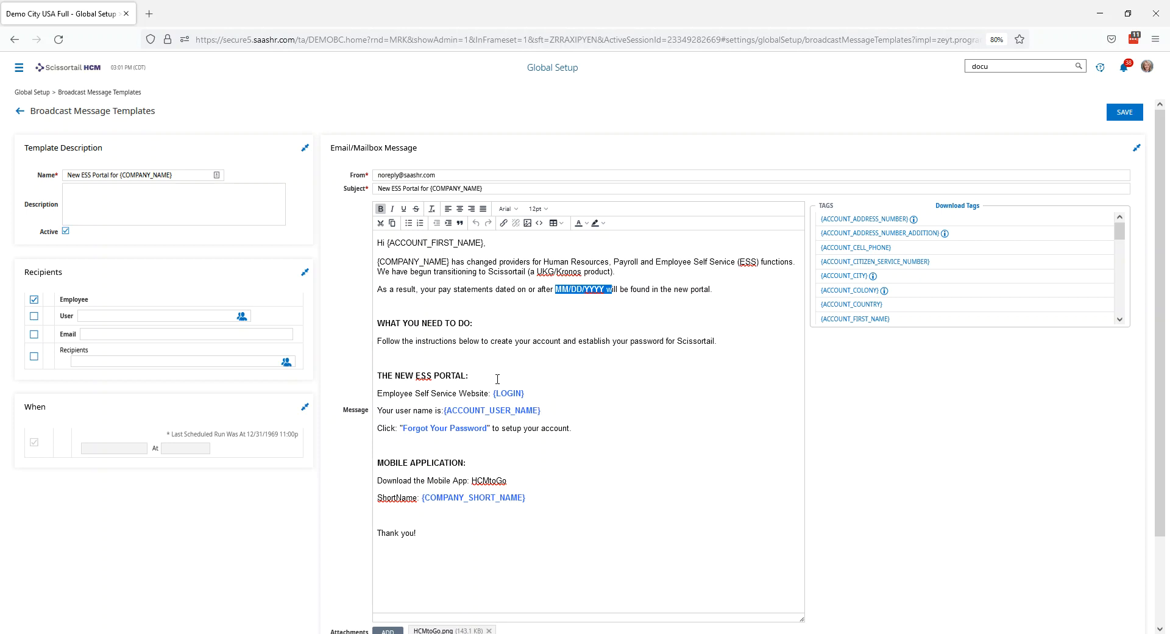
mouse_move(528, 410)
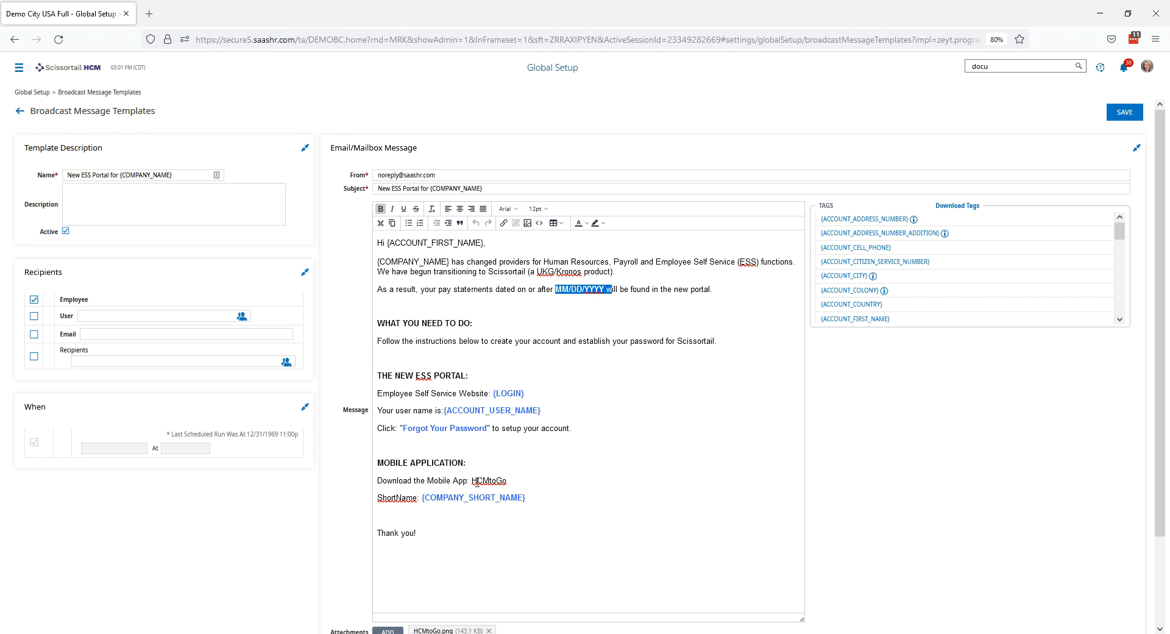
mouse_move(463, 491)
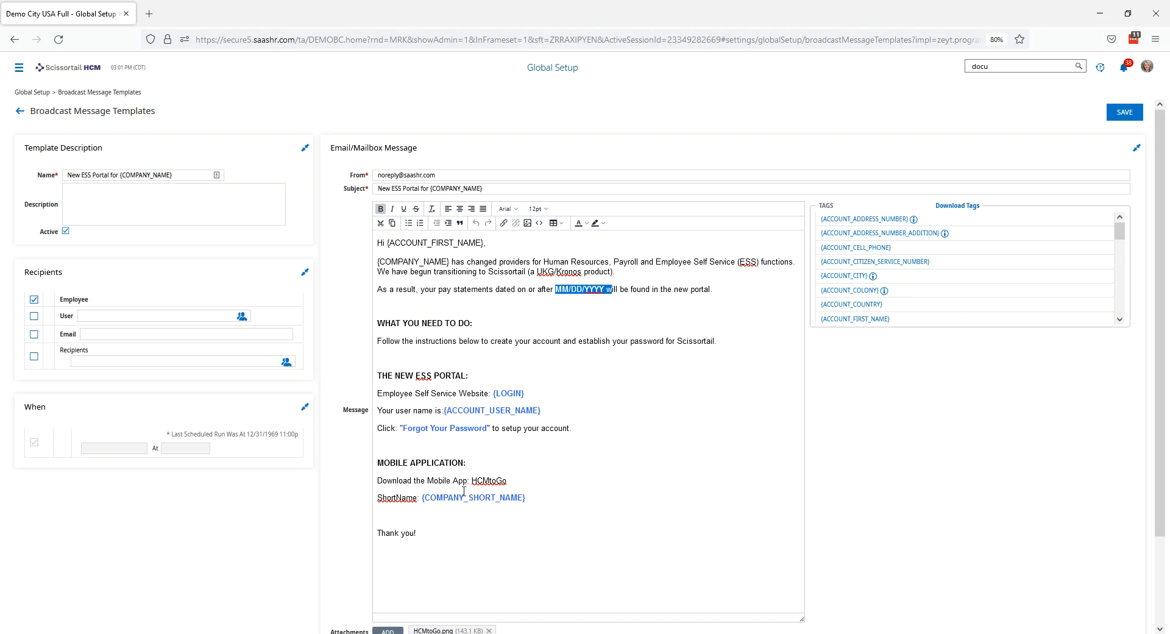
mouse_move(493, 537)
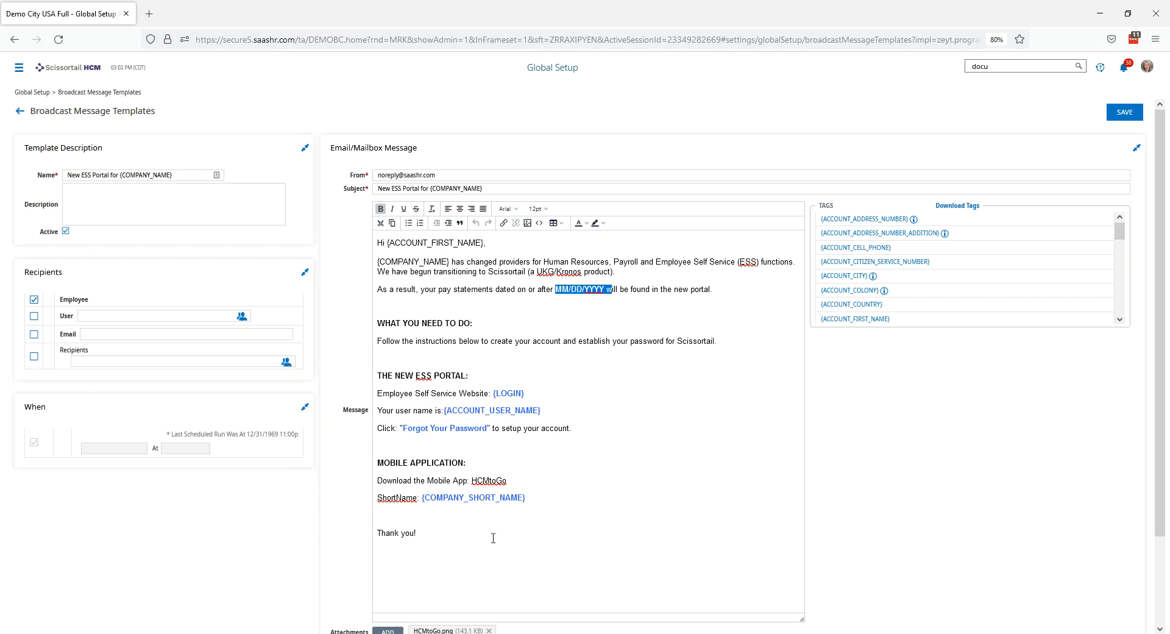
scroll(down, 3)
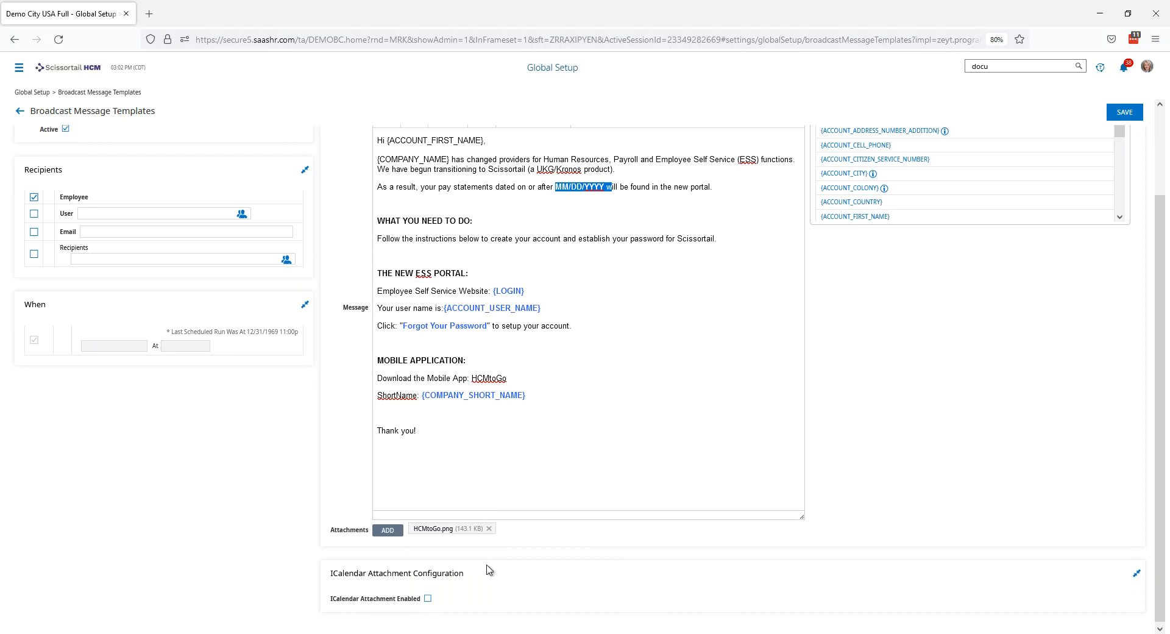